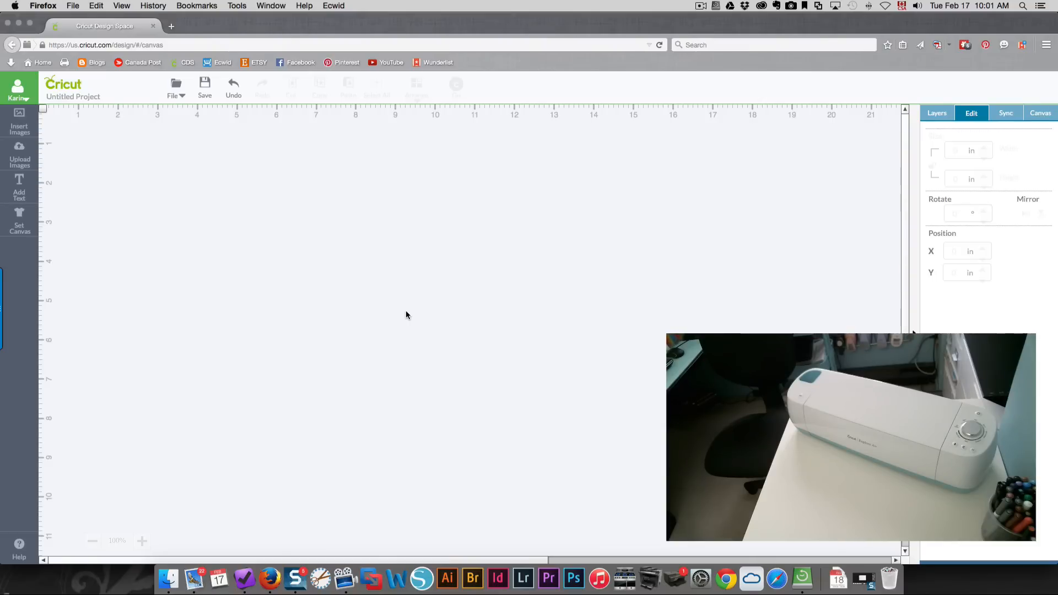
mouse_move(154, 293)
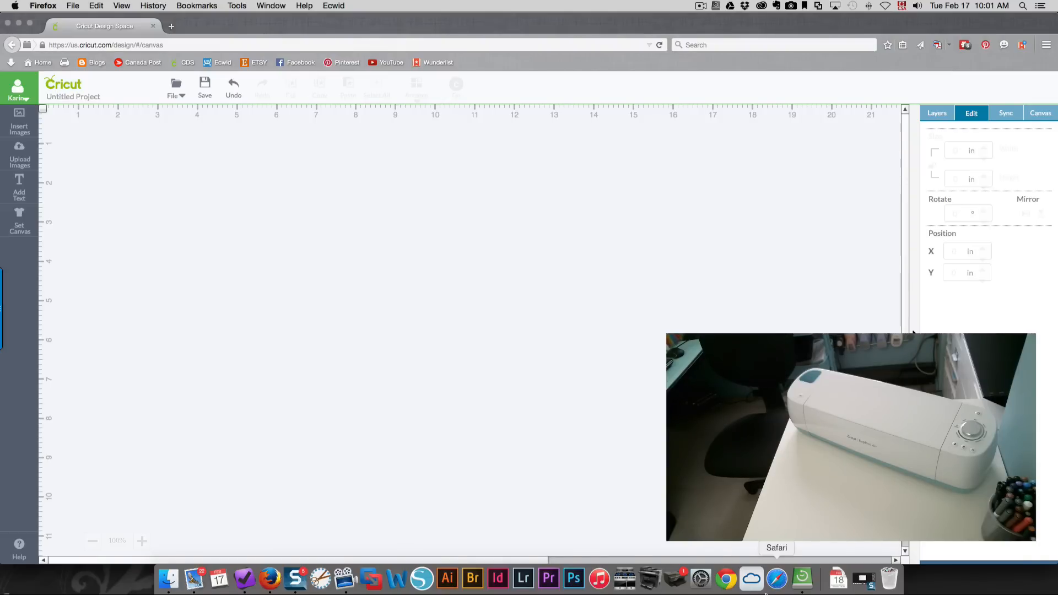
- Reach the Bluetooth settings so CricutAir-6EE8 appears among available devices
left_click(701, 579)
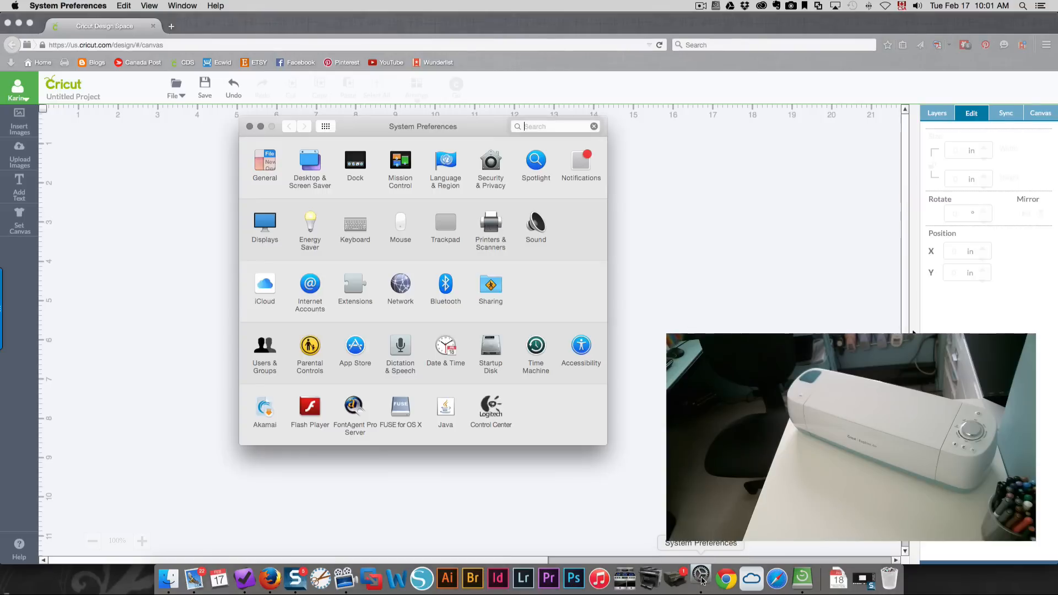
left_click(445, 284)
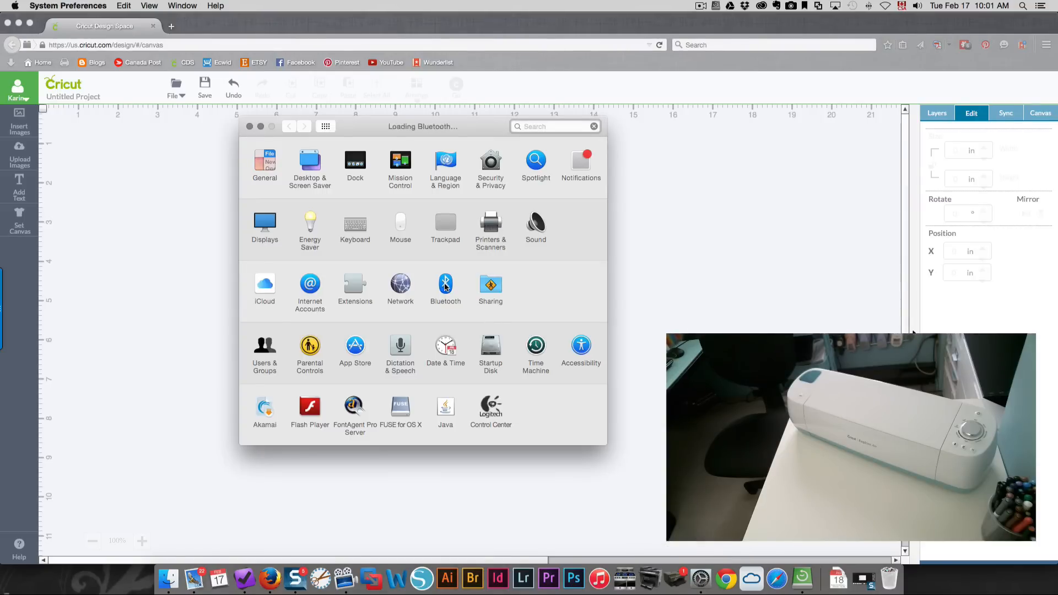
left_click(445, 284)
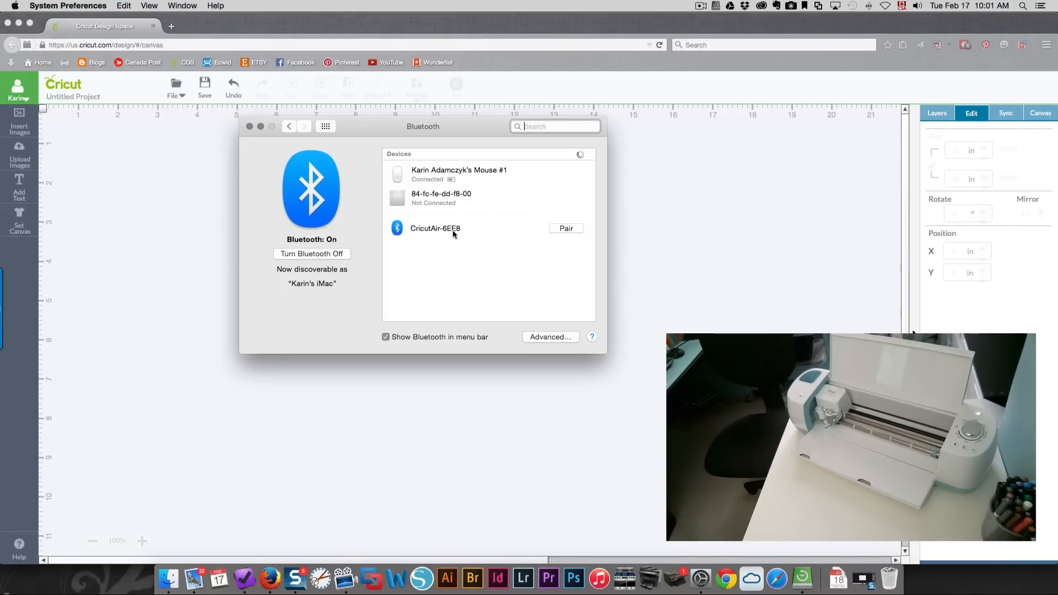
- Pair with CricutAir-6EE8, retrying after the first connection attempt fails
left_click(456, 228)
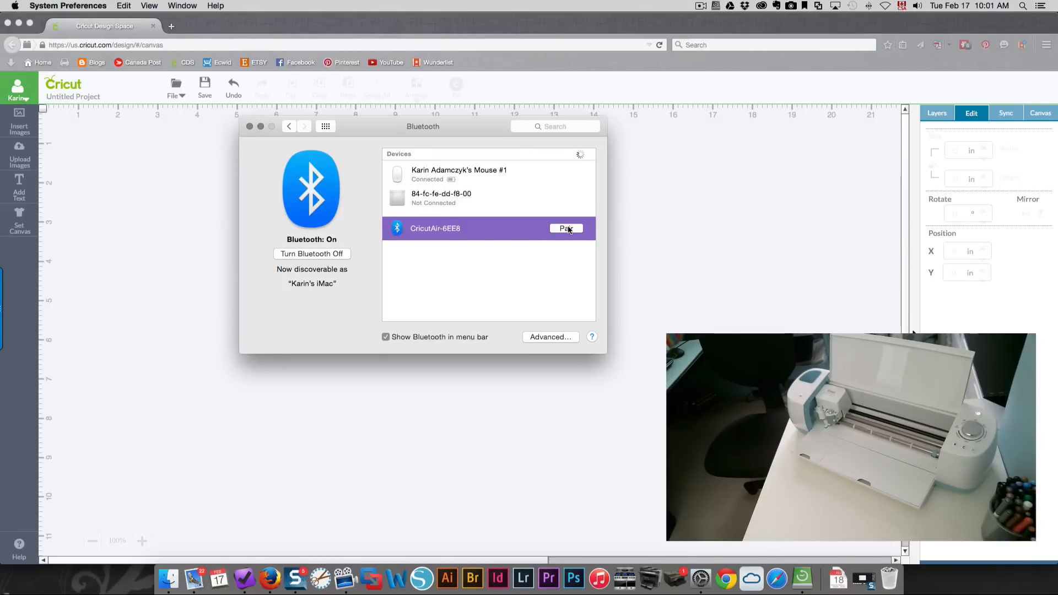
left_click(566, 228)
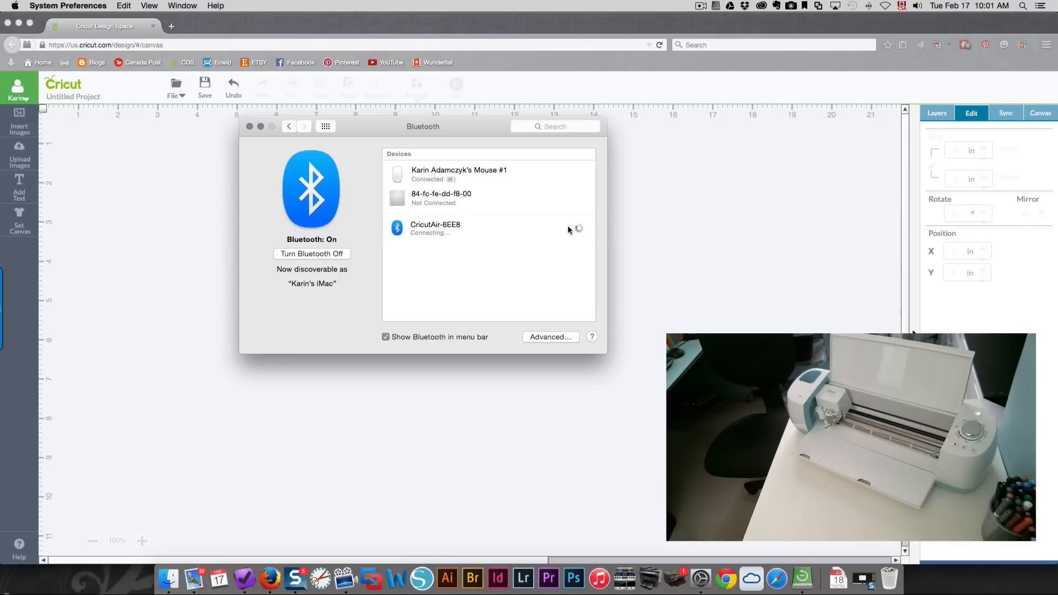
left_click(457, 228)
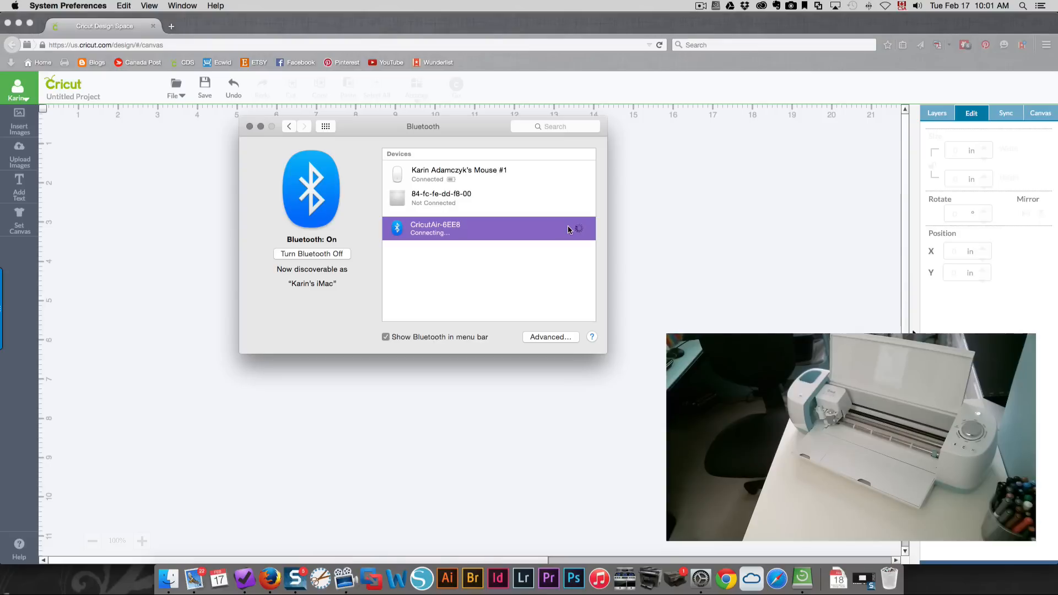
mouse_move(504, 232)
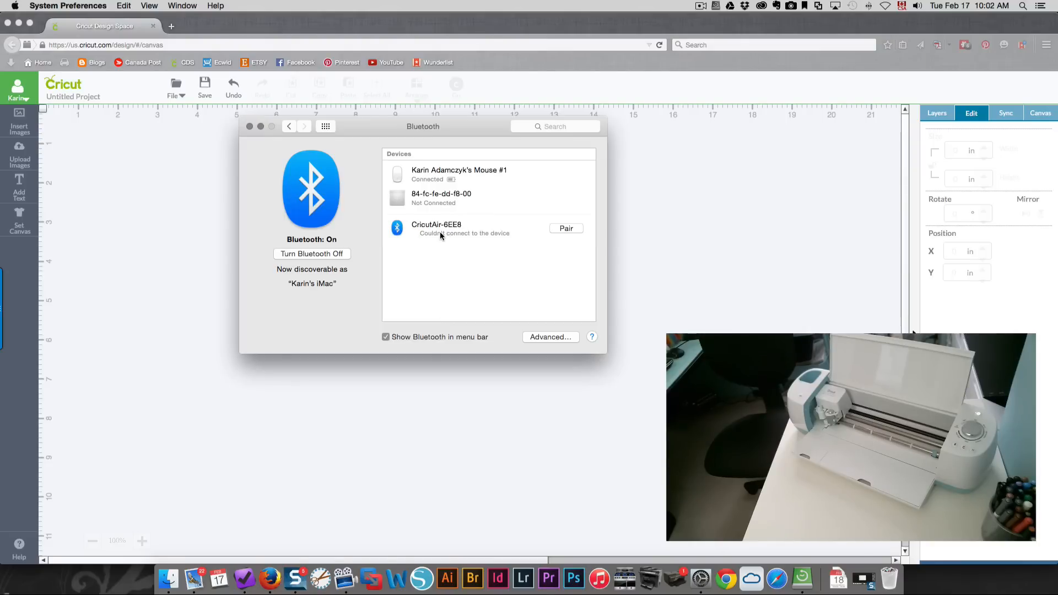
left_click(567, 228)
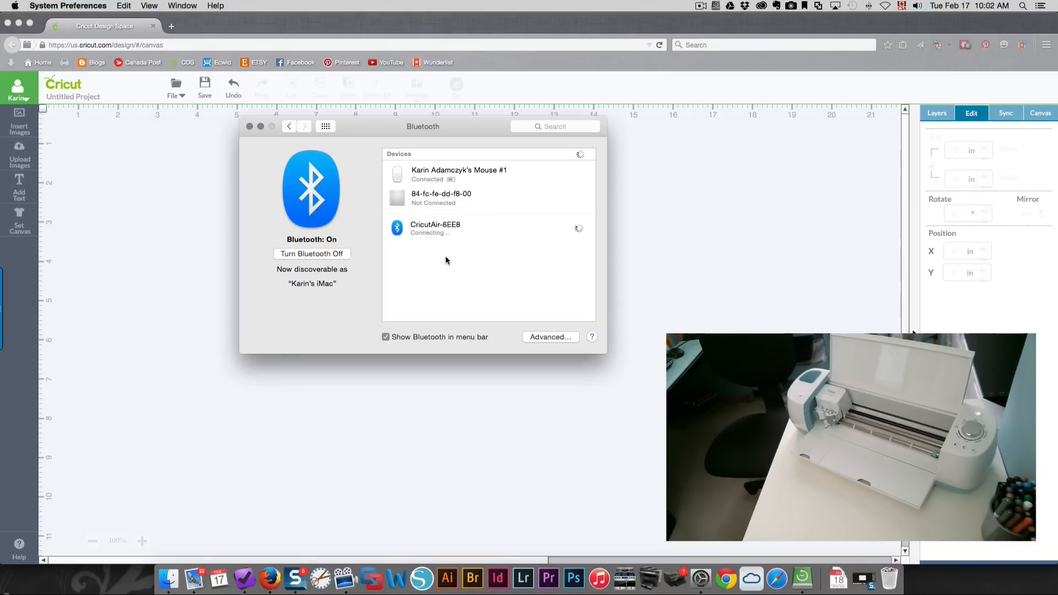
left_click(456, 228)
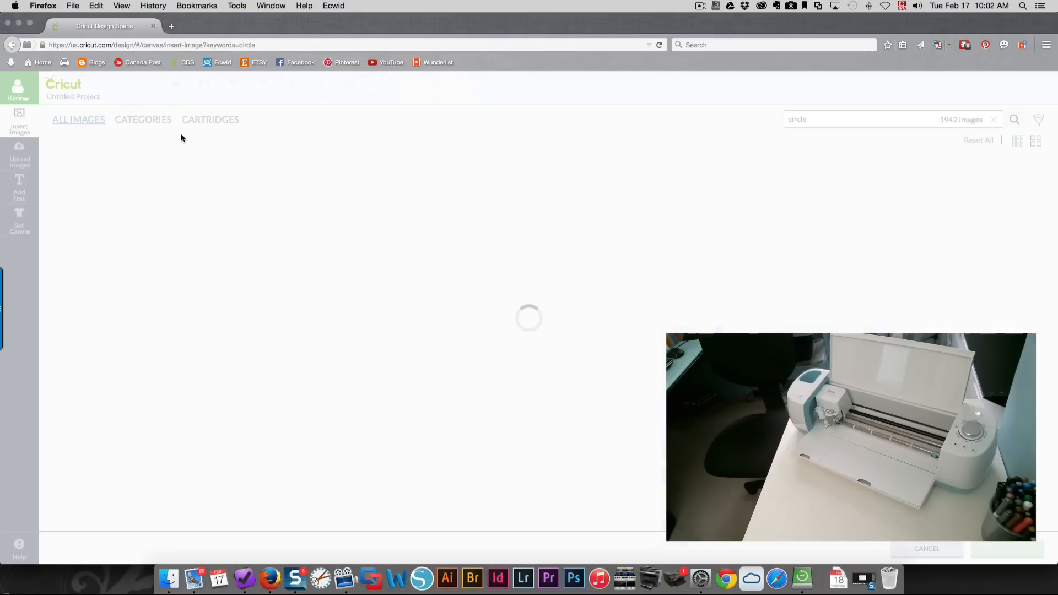
mouse_move(670, 190)
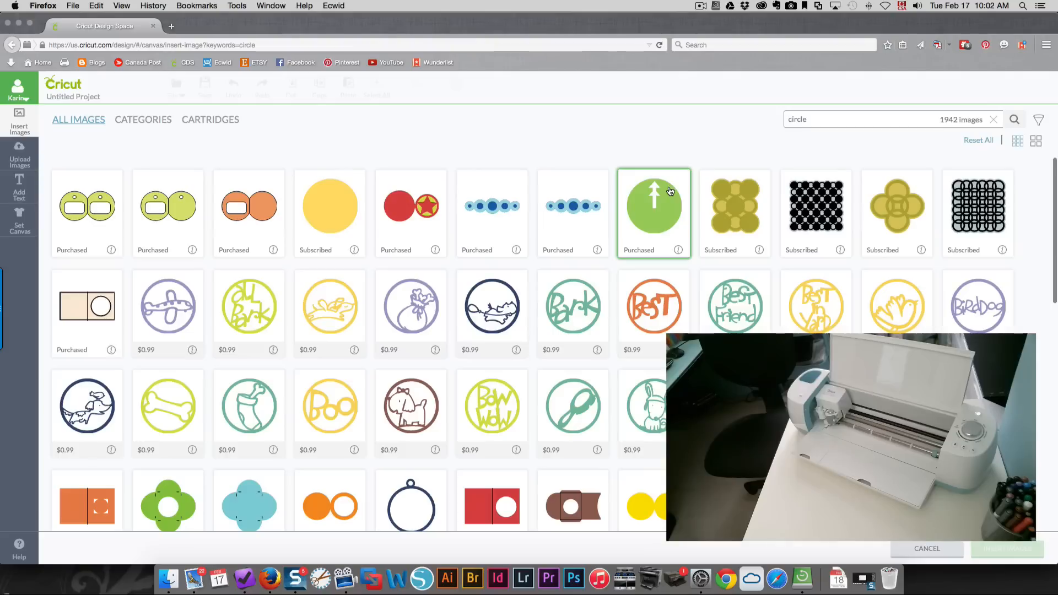
- Insert the plain yellow circle image and move it toward the canvas top-left
left_click(330, 206)
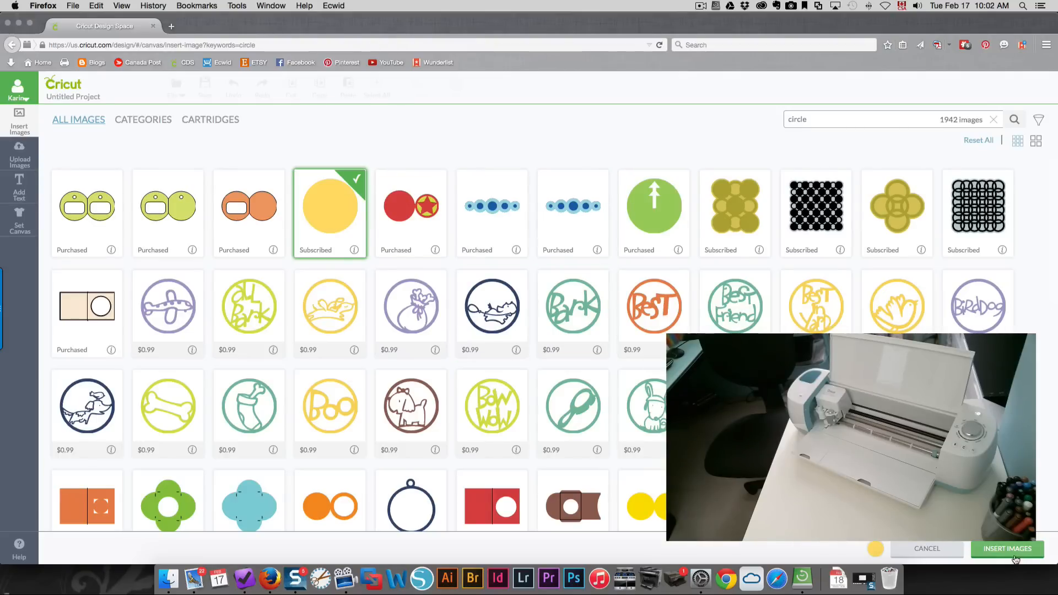
left_click(1007, 549)
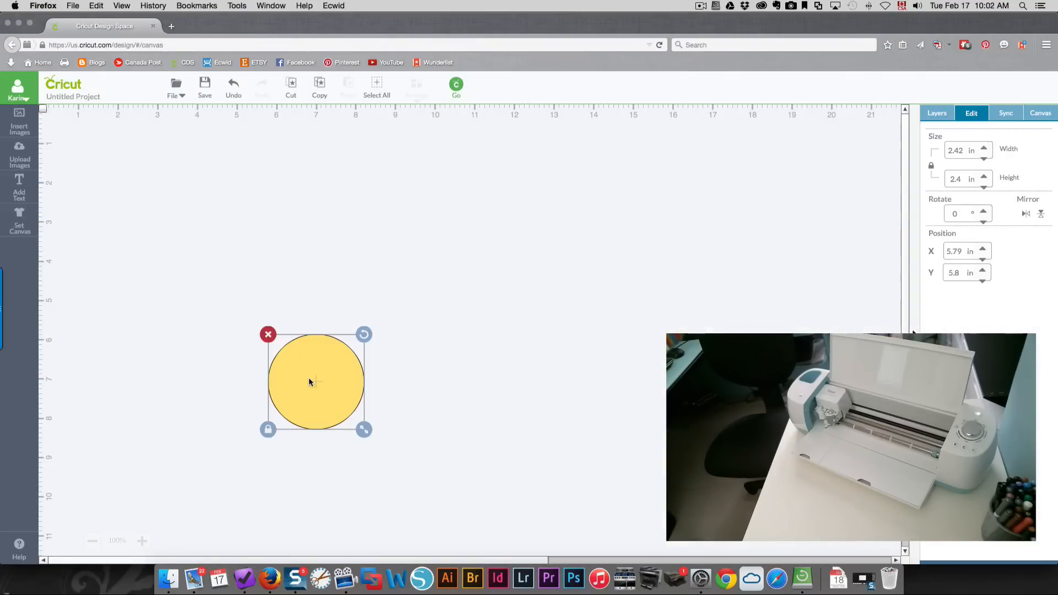
left_click_drag(315, 381, 232, 266)
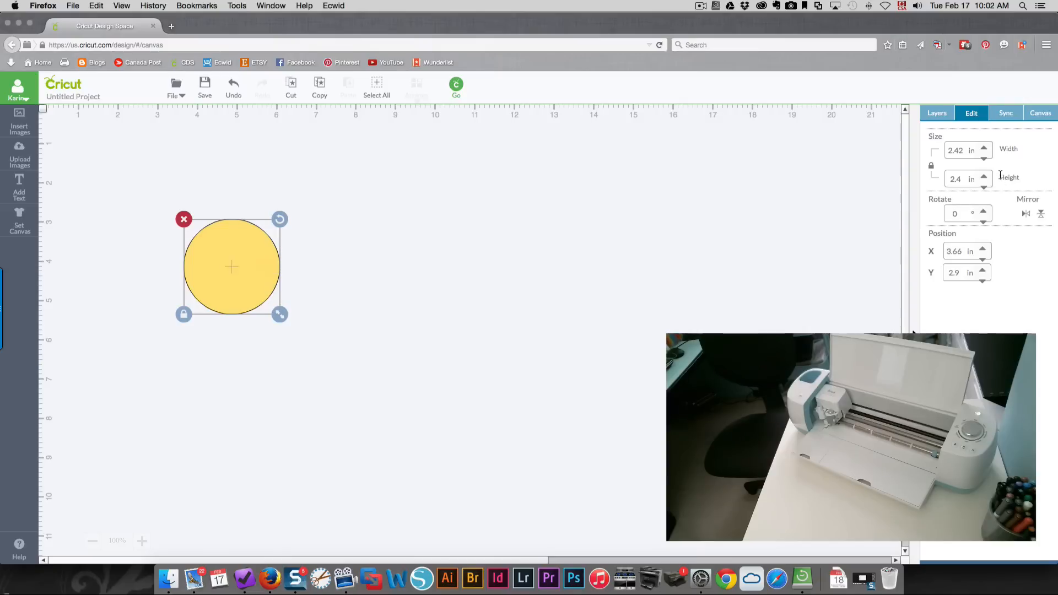
mouse_move(902, 160)
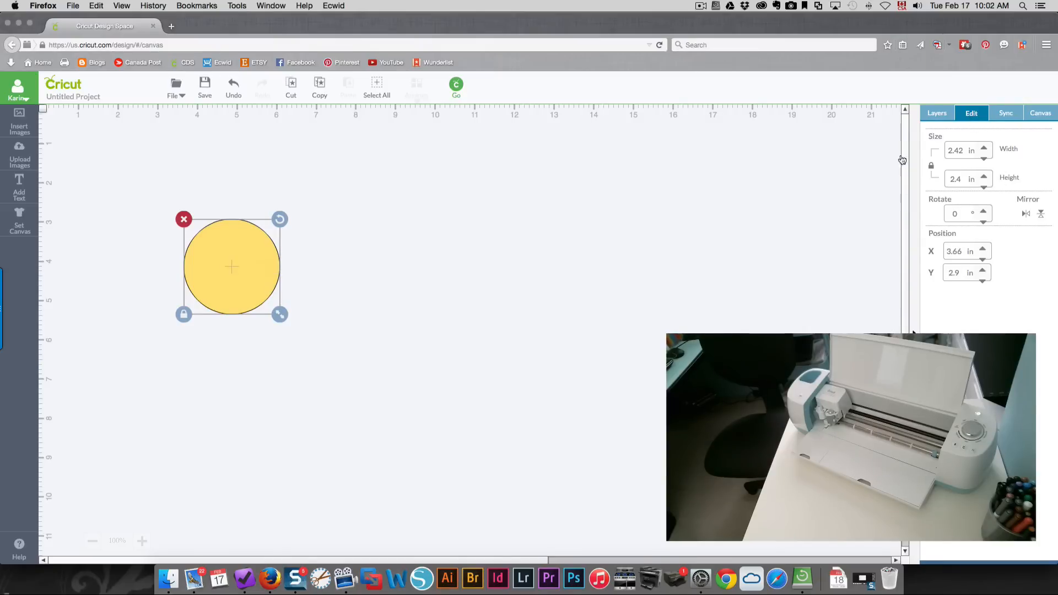
mouse_move(457, 86)
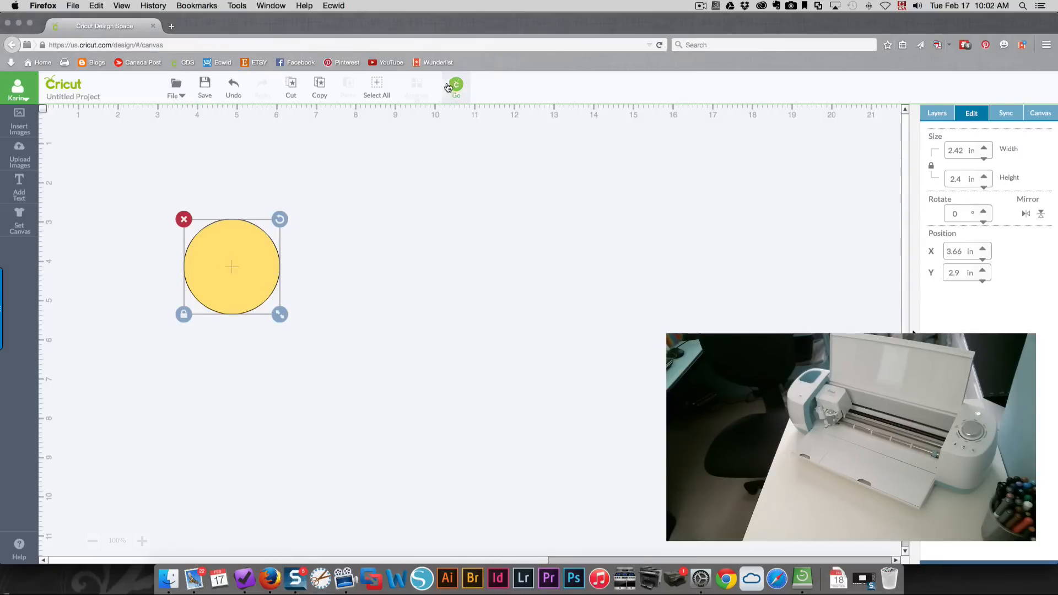
- Send the design to the cut mat screen and pair with CricutAir-6EE8 again
left_click(456, 86)
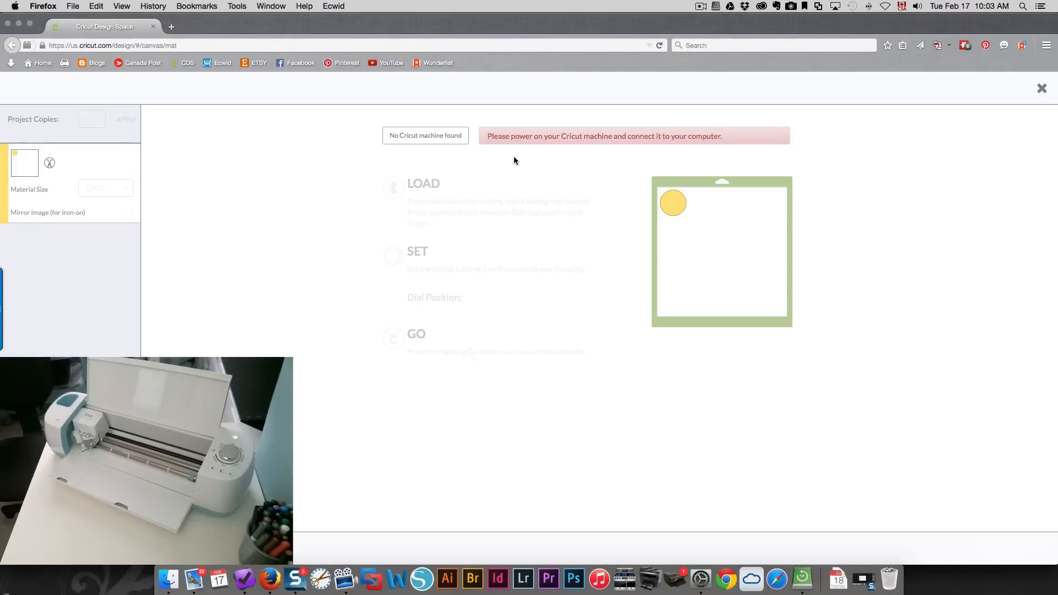
mouse_move(625, 579)
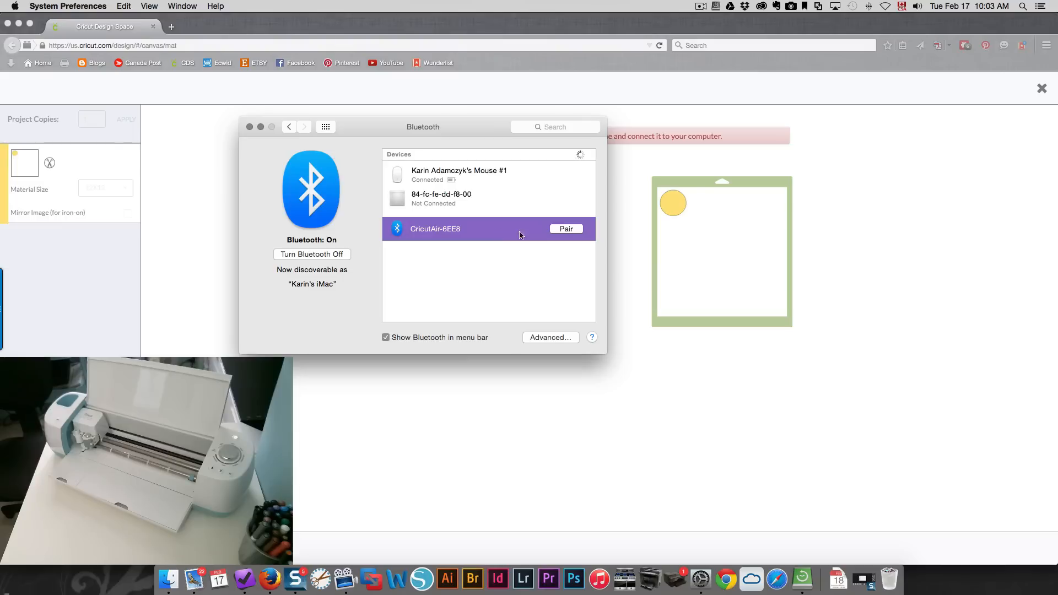
left_click(567, 229)
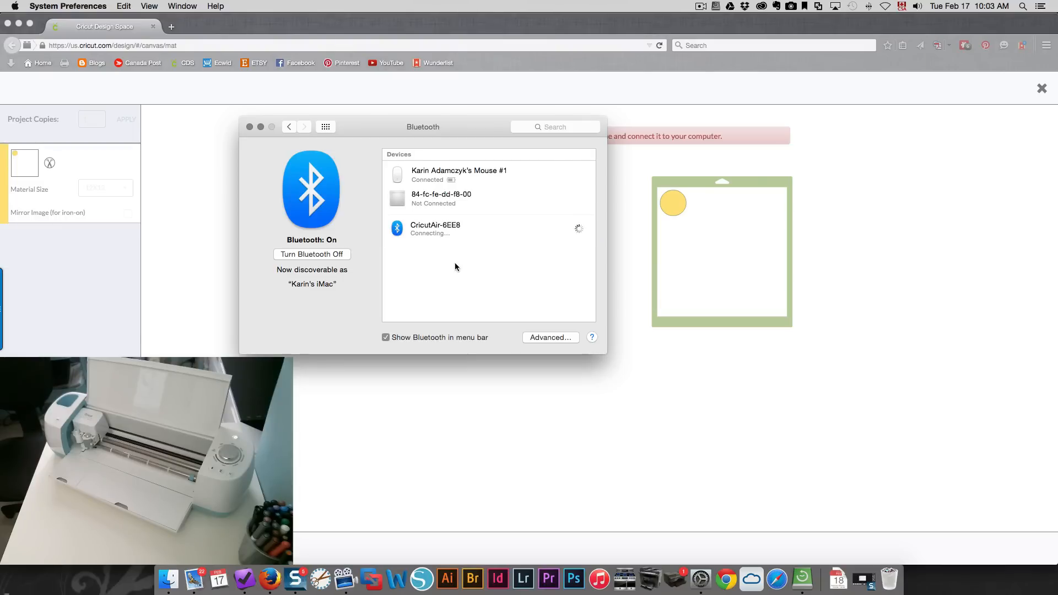